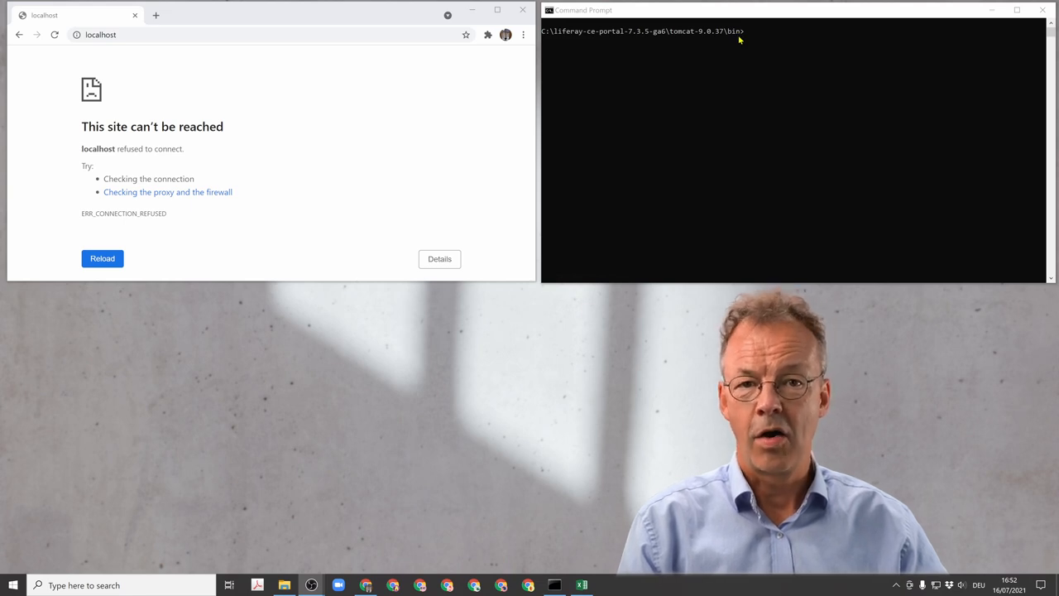
mouse_move(616, 47)
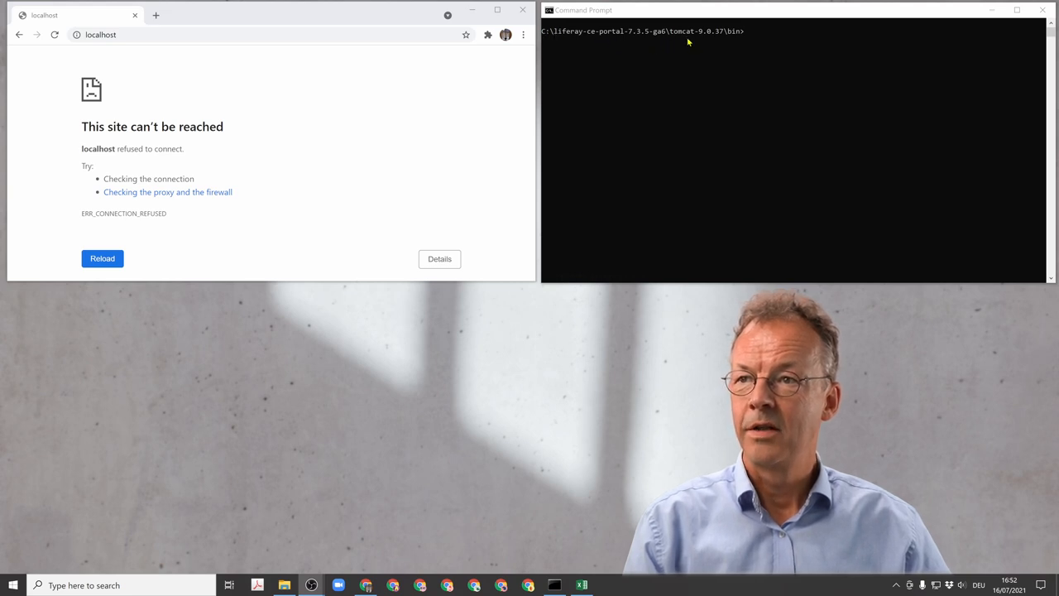
mouse_move(765, 118)
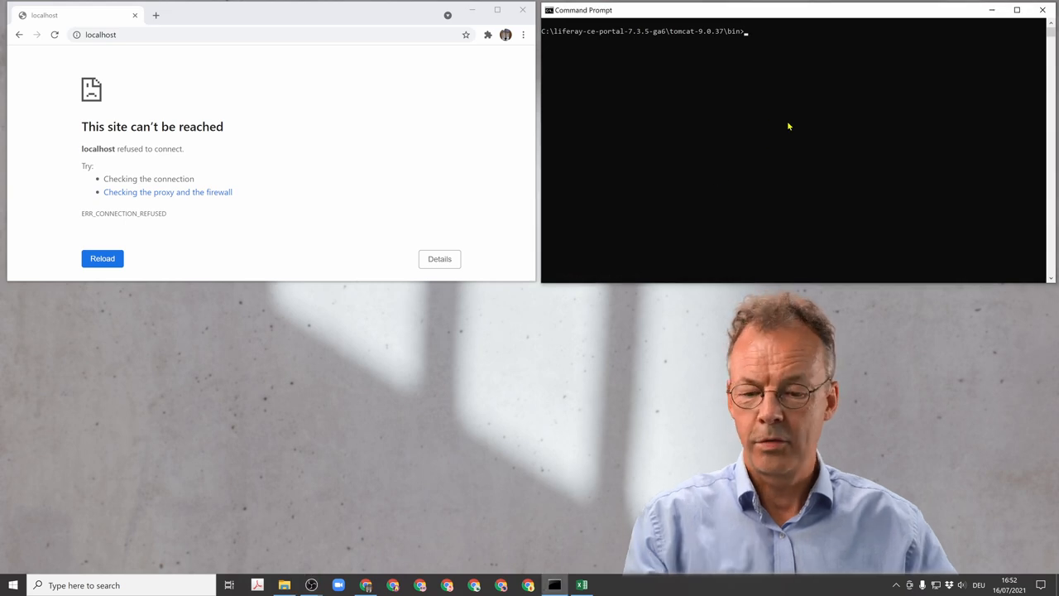
- Run startup.bat to launch Tomcat until Liferay Community Edition Portal 7.3.5 starts
type("startup.bat")
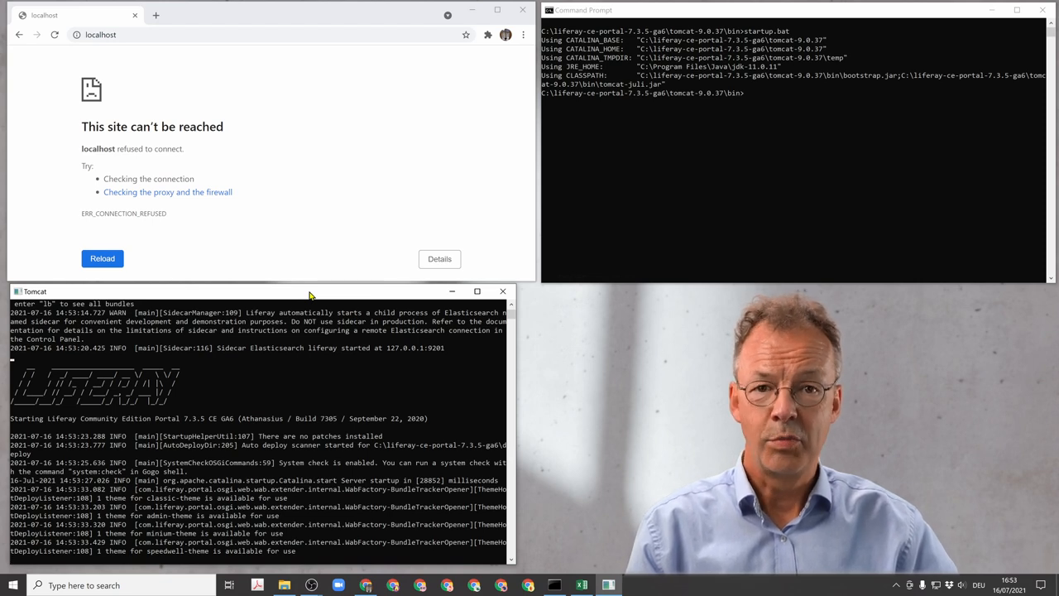
- Load localhost:8080 and open Design > Fragments to view the Default collections
left_click(156, 15)
type("localhost:8080")
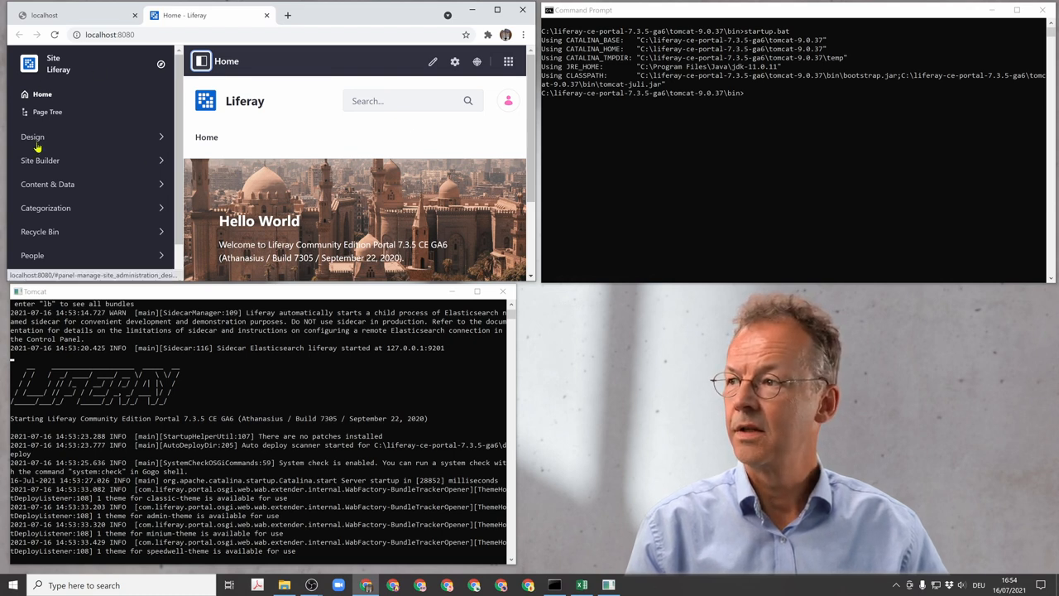
left_click(32, 137)
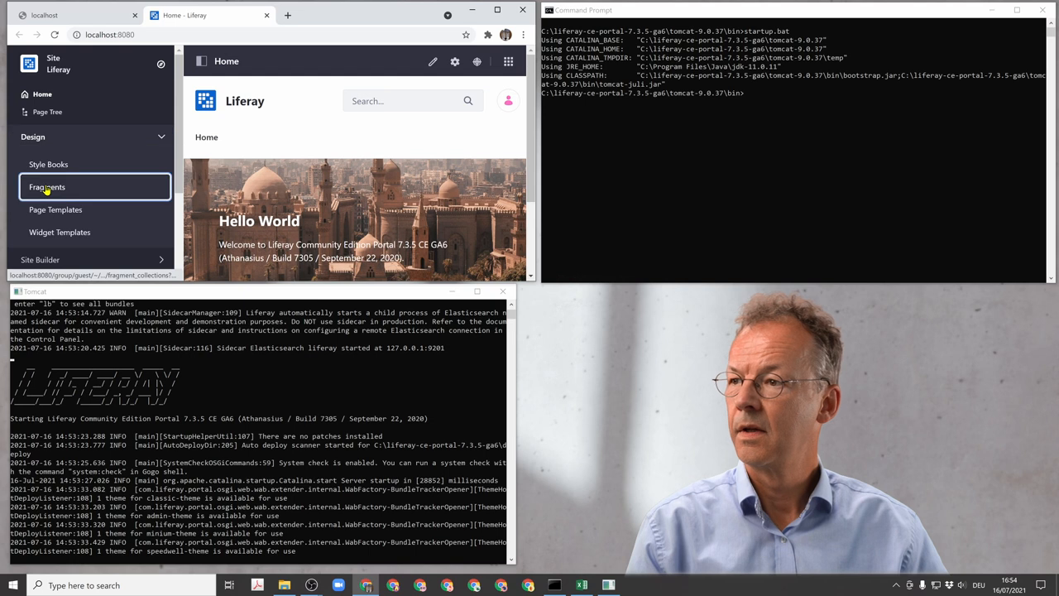
left_click(47, 187)
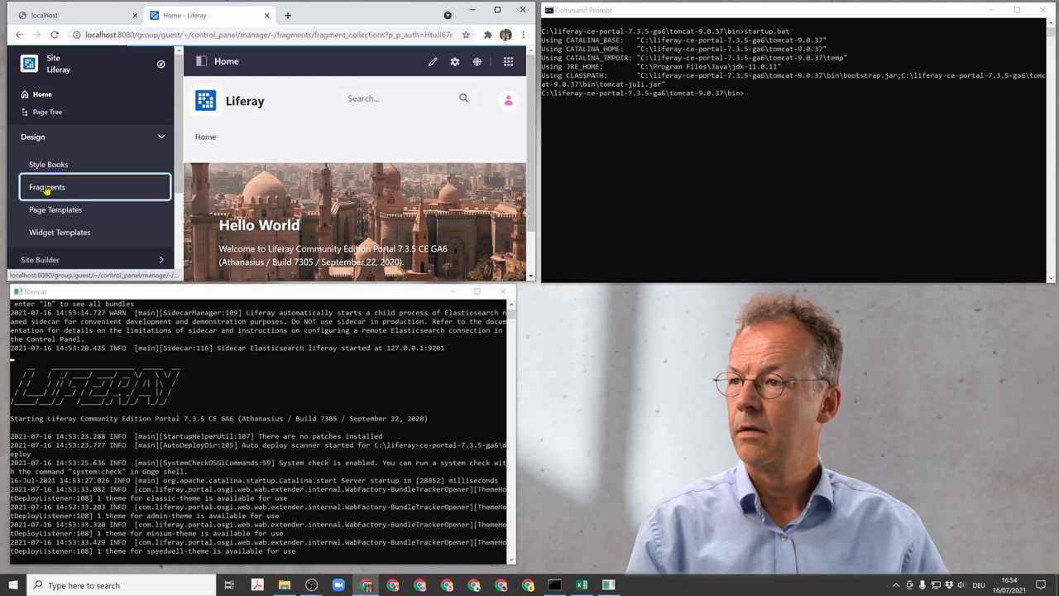
left_click(47, 187)
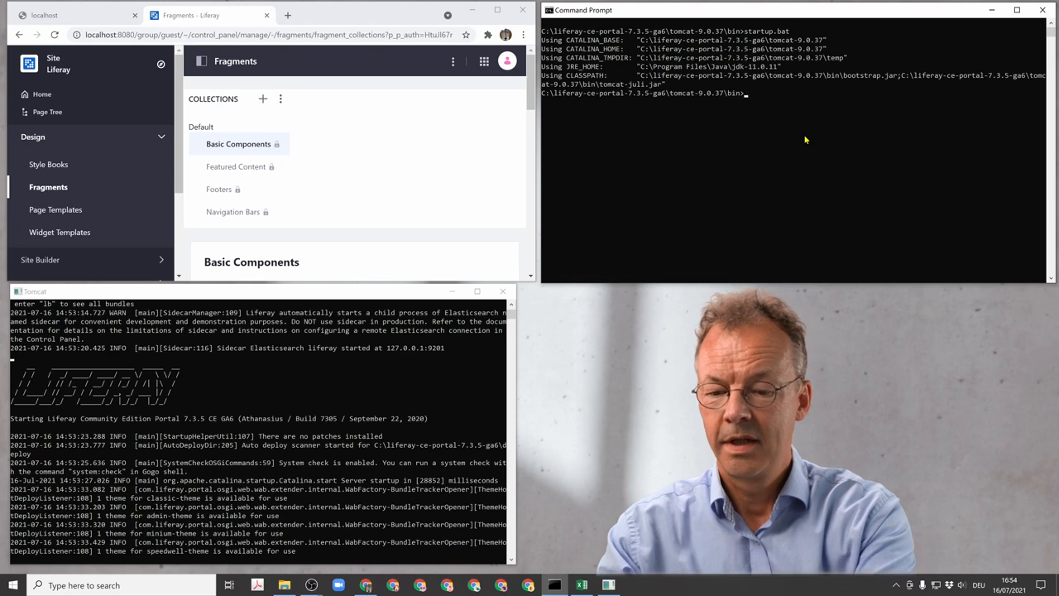
- Run shutdown.bat and reload the portal page to confirm localhost refuses to connect
type("shutdown.bat")
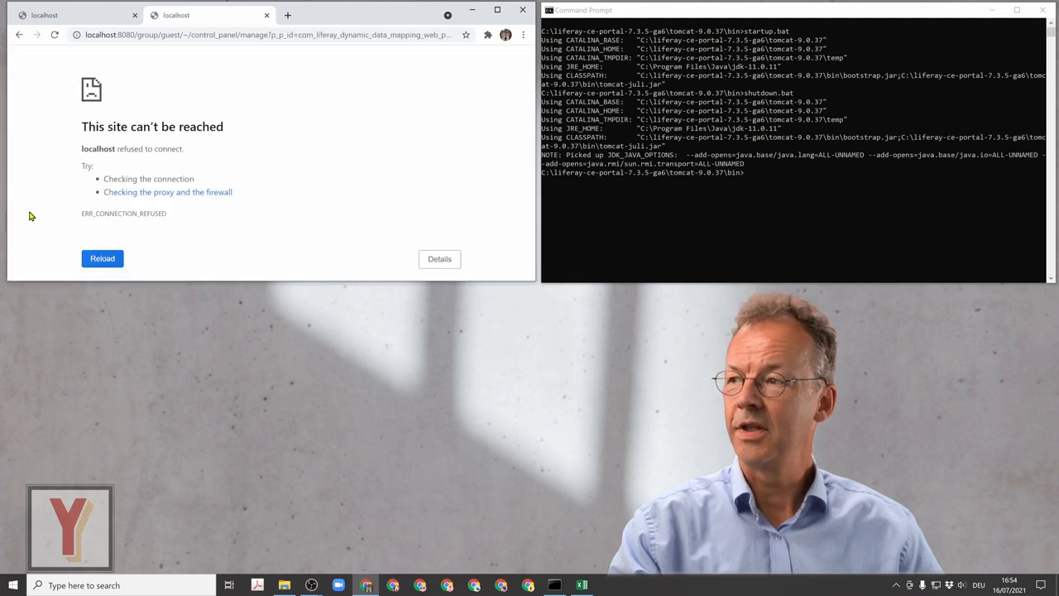
left_click(102, 258)
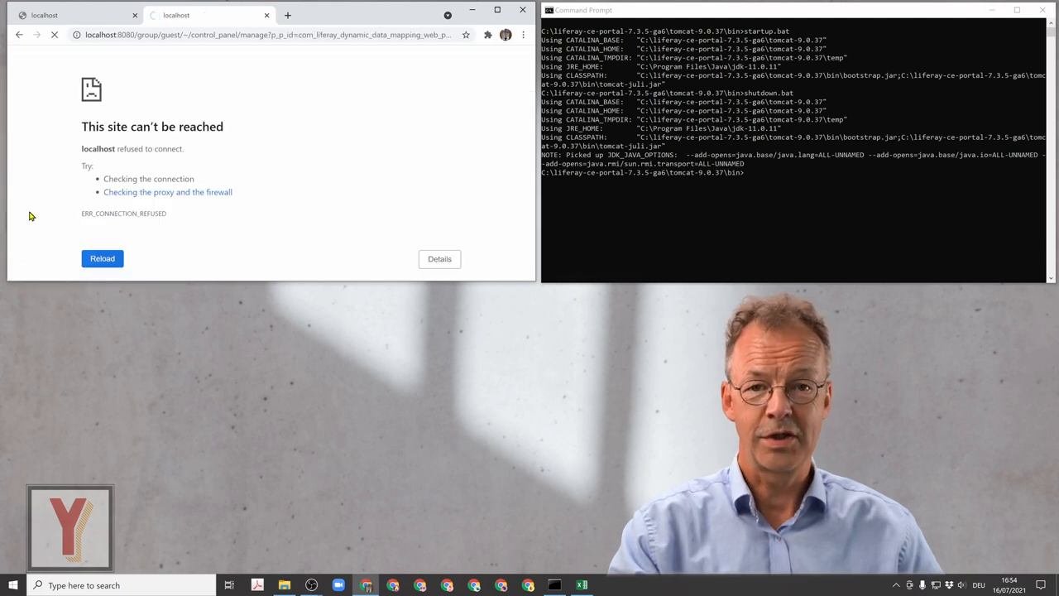